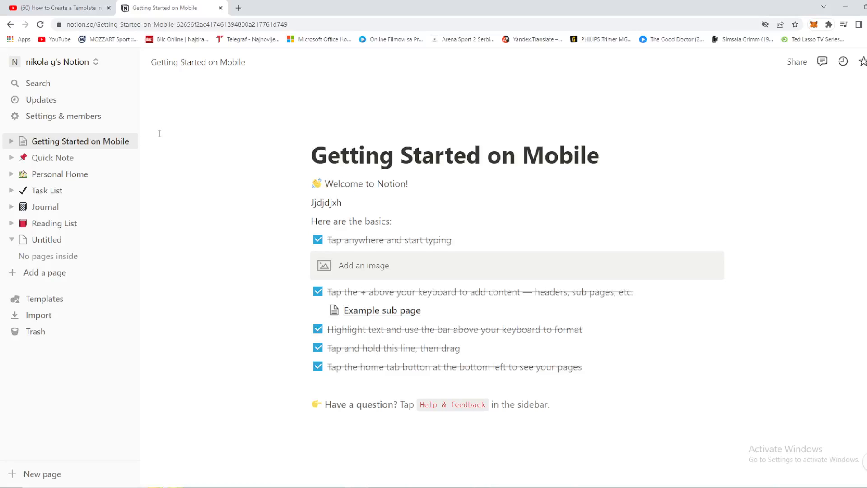
mouse_move(61, 144)
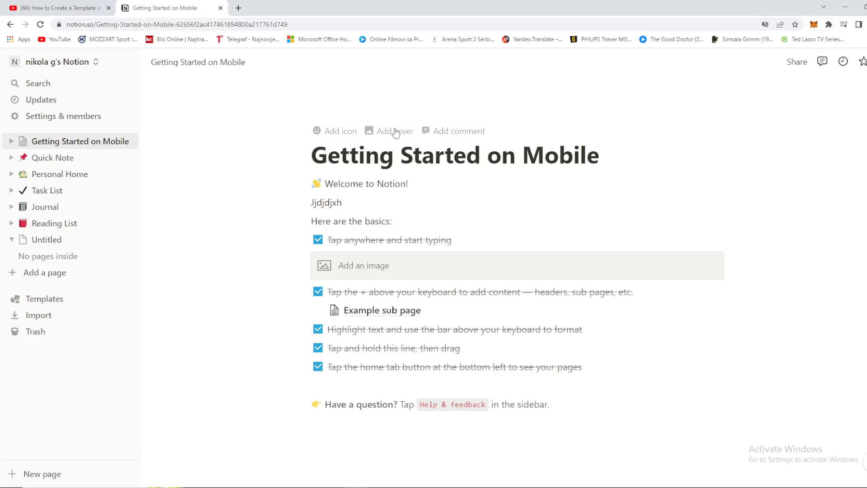
mouse_move(357, 99)
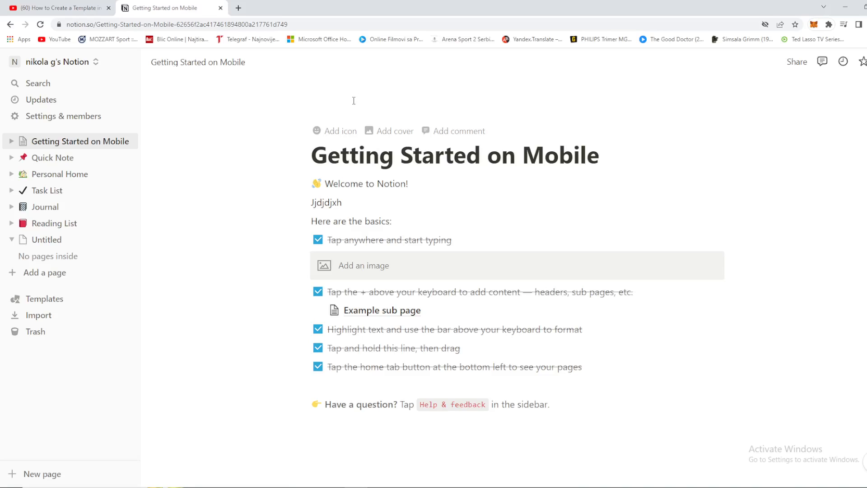
mouse_move(339, 97)
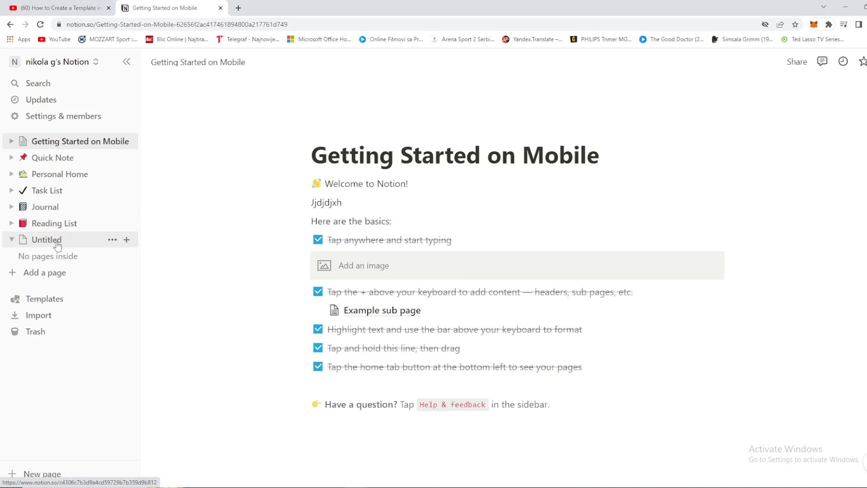
mouse_move(127, 240)
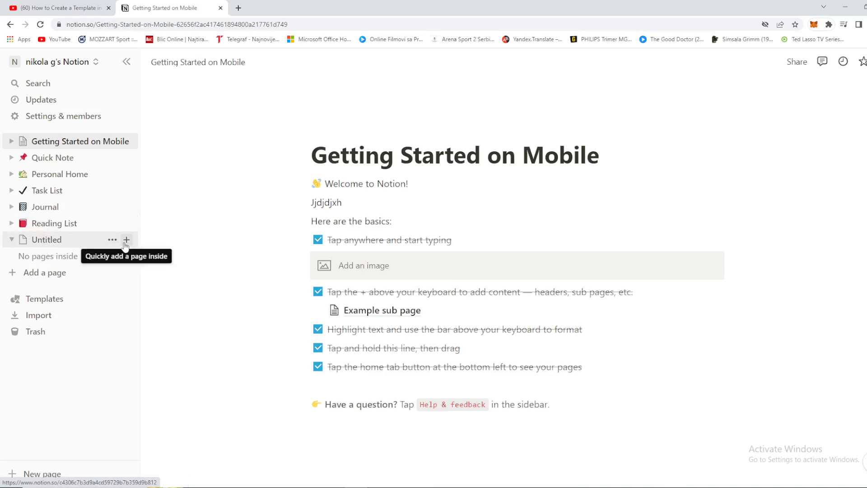
Add a new page inside Untitled and title it 'BASIC VALUE'.
left_click(126, 240)
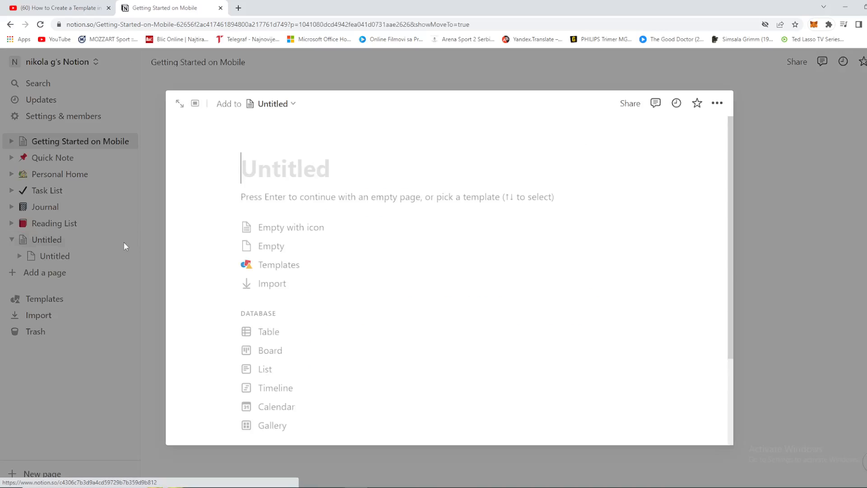
mouse_move(257, 224)
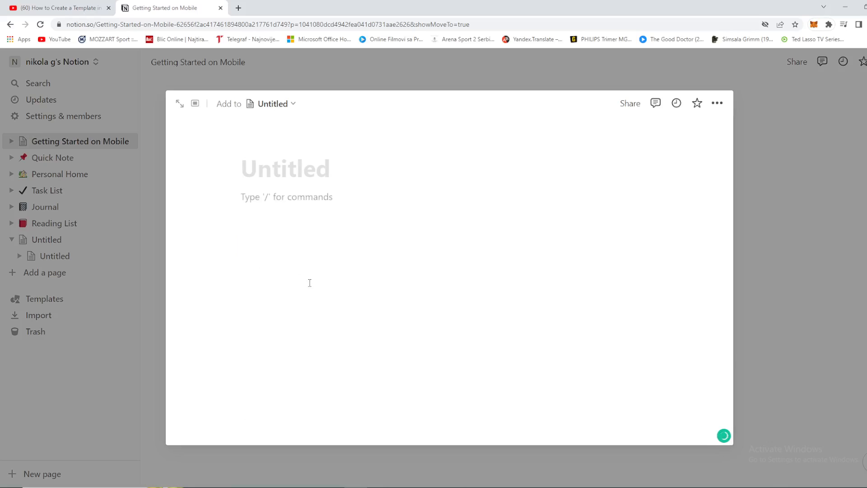
left_click(286, 169)
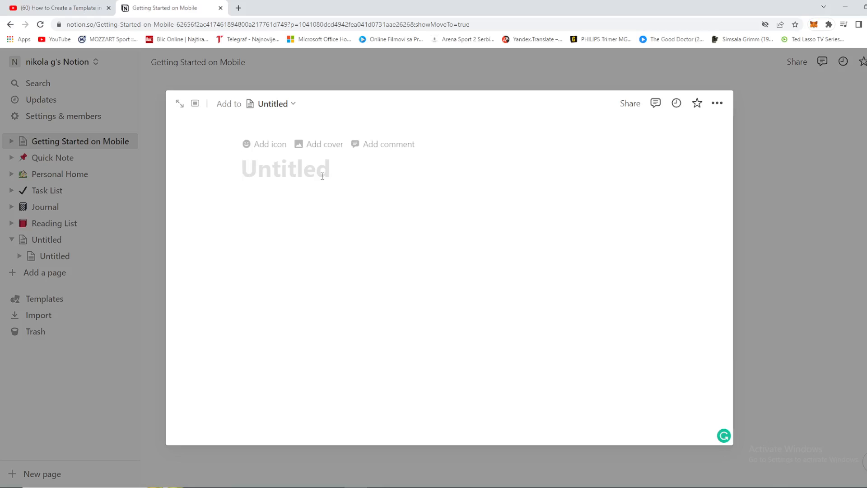
type("BASIC")
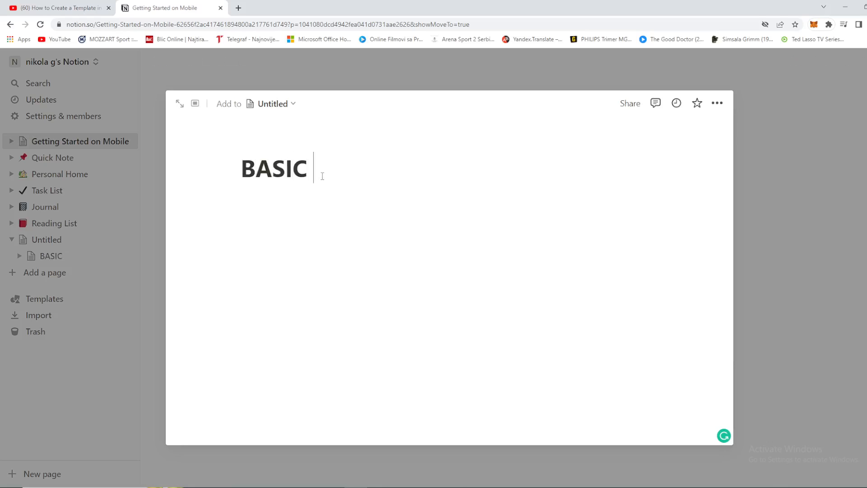
type("VALUE")
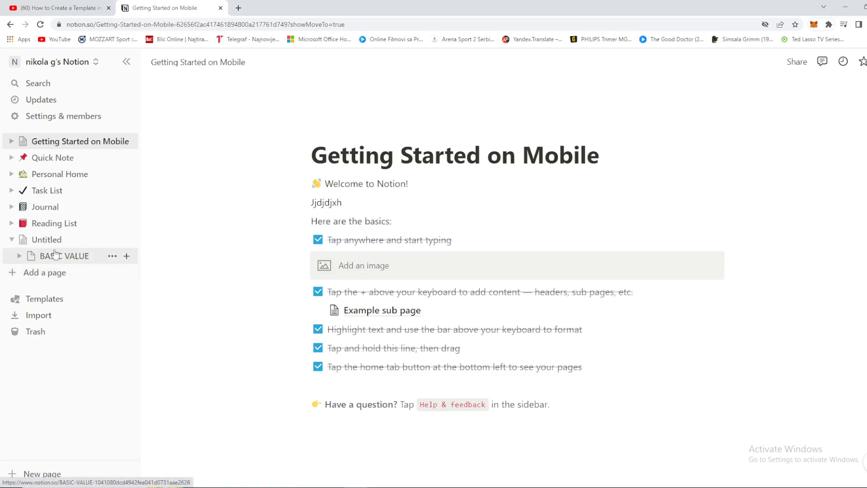
Open the BASIC VALUE page from the sidebar, showing empty-page and template choices.
left_click(64, 256)
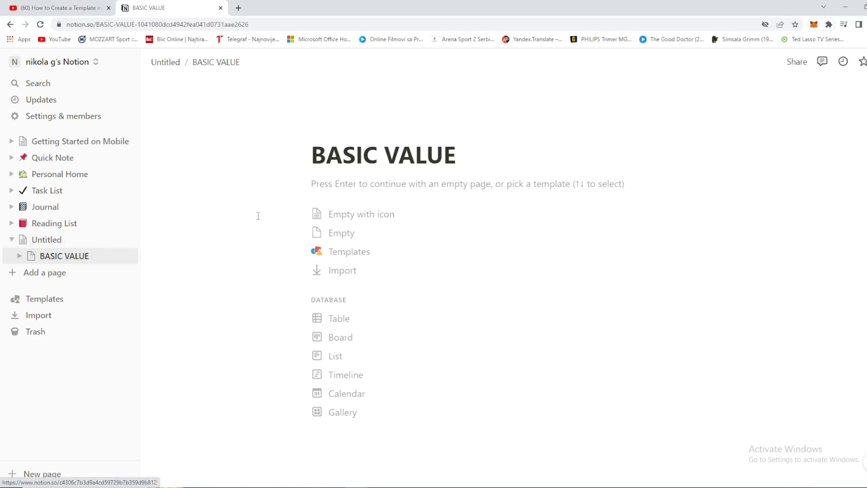
mouse_move(339, 256)
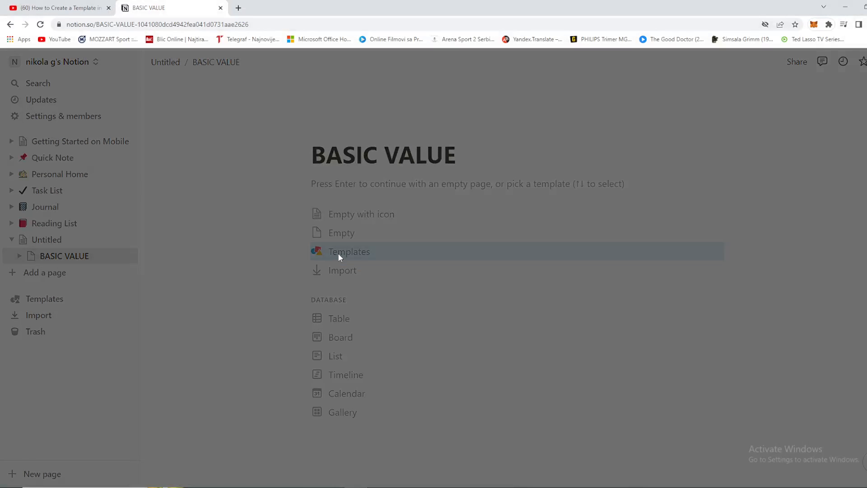
Browse the template gallery through the Design, Human resources and Marketing categories.
left_click(349, 251)
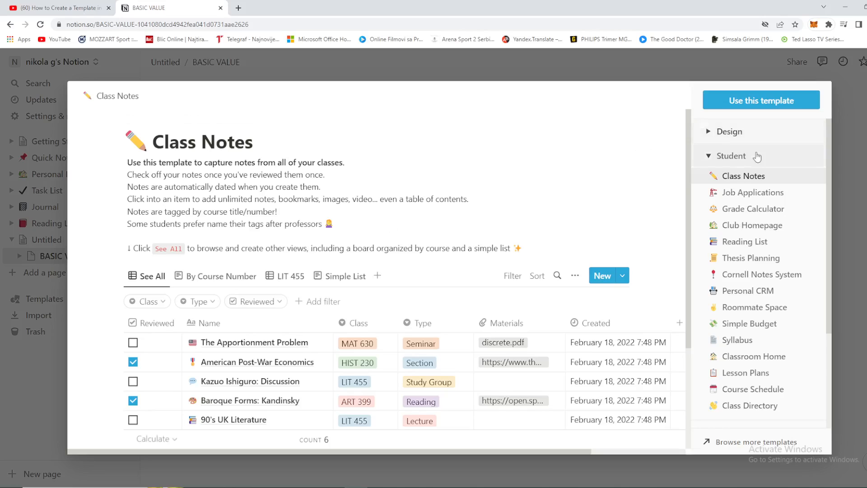
mouse_move(711, 168)
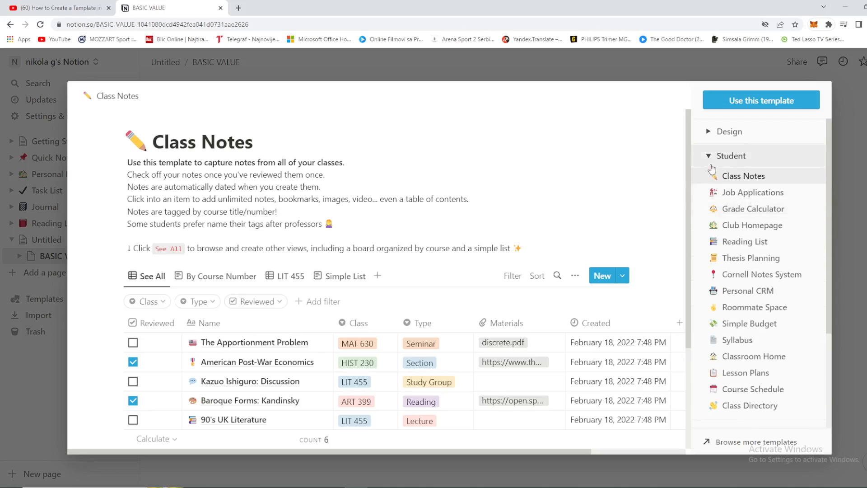
left_click(729, 131)
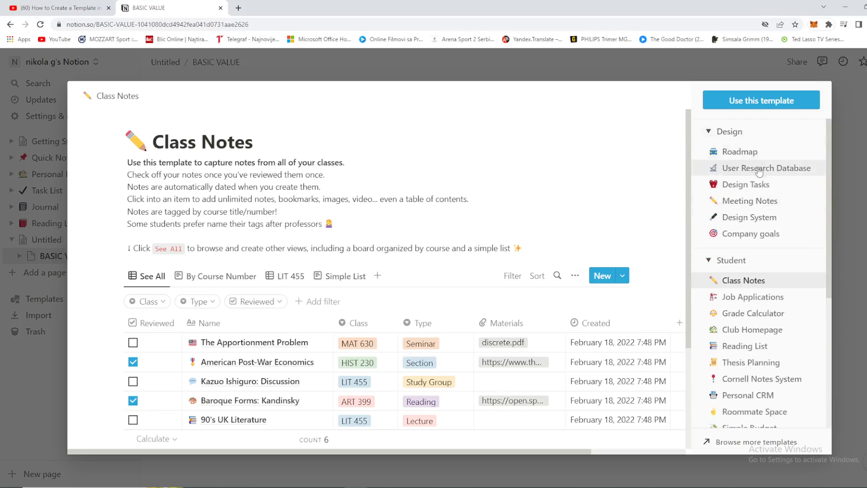
scroll("down", 3)
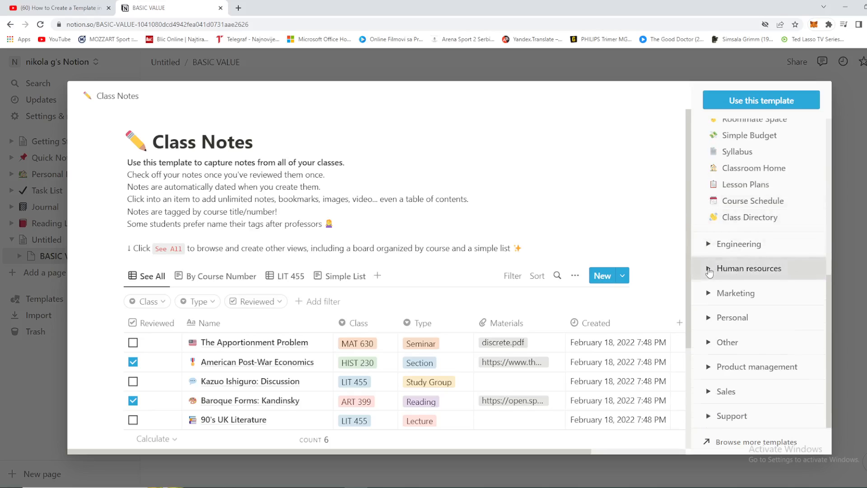
left_click(708, 268)
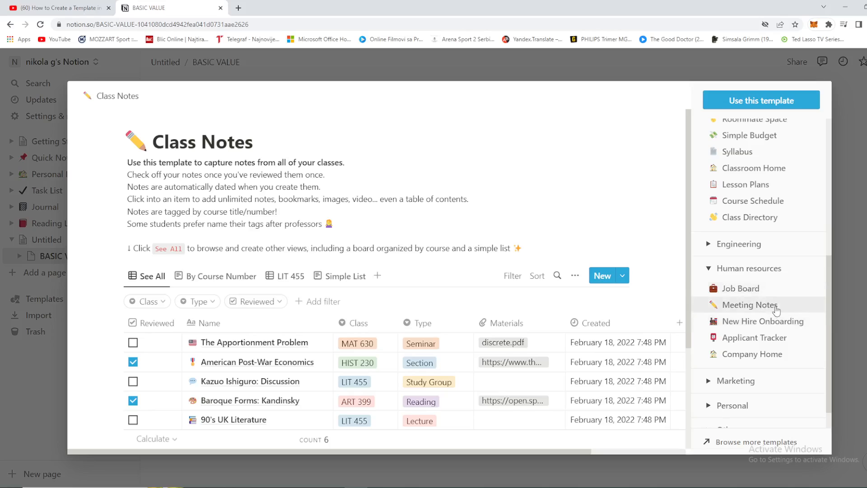
scroll("down", 3)
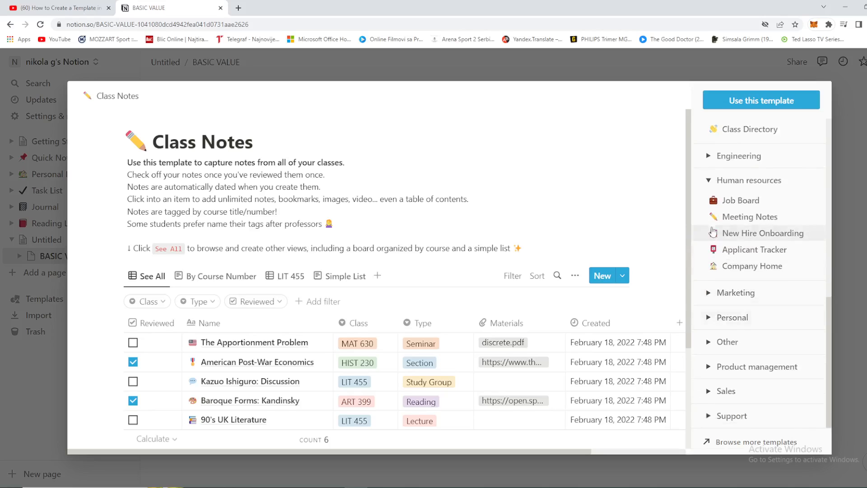
left_click(707, 293)
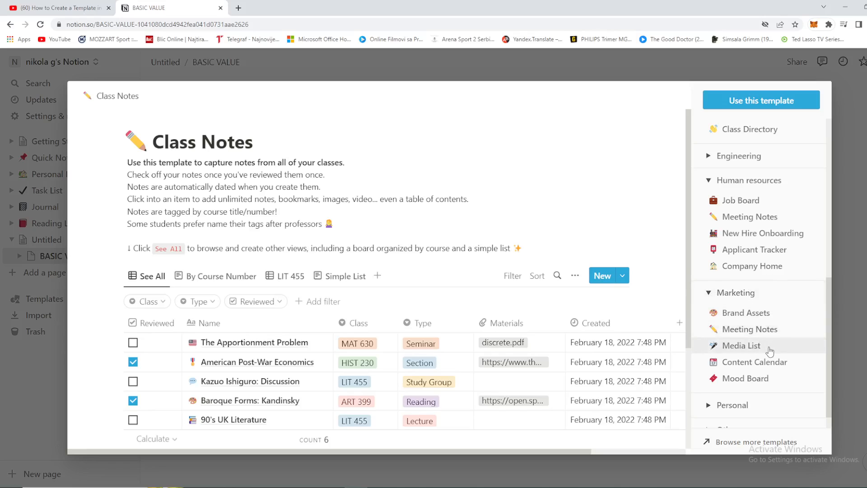
scroll("down", 3)
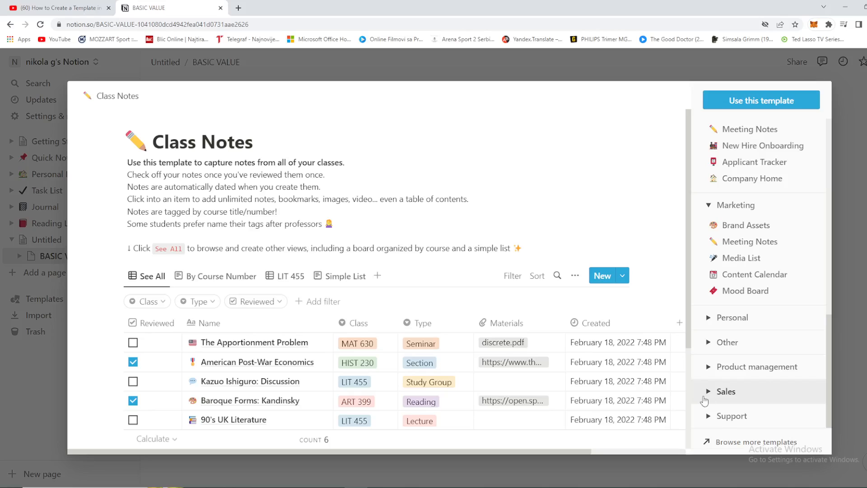
Choose the Sales CRM template from the Sales category and apply it to the page.
left_click(725, 391)
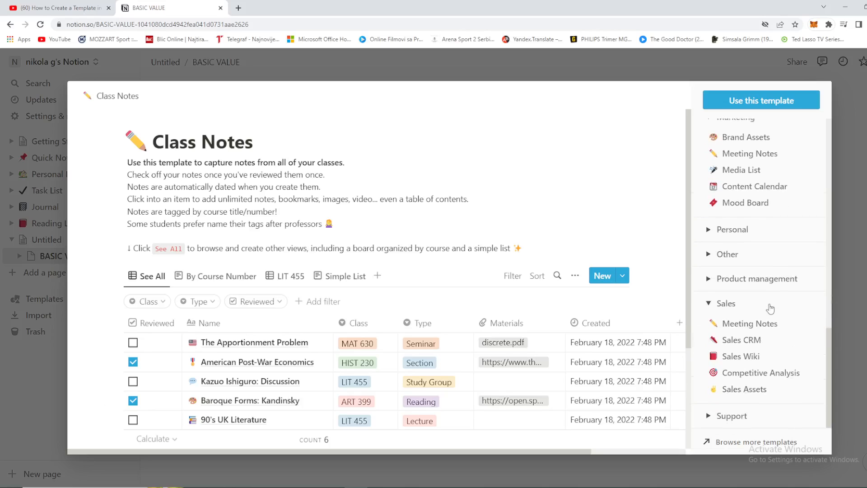
left_click(741, 340)
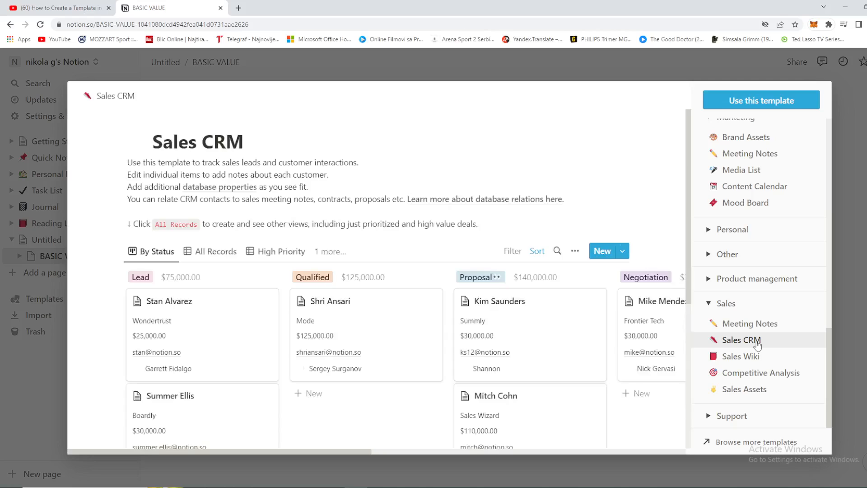
scroll("down", 3)
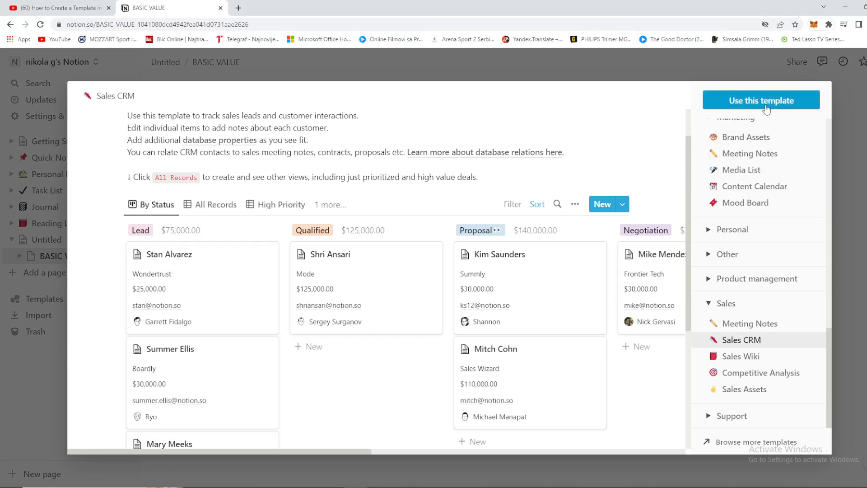
left_click(760, 100)
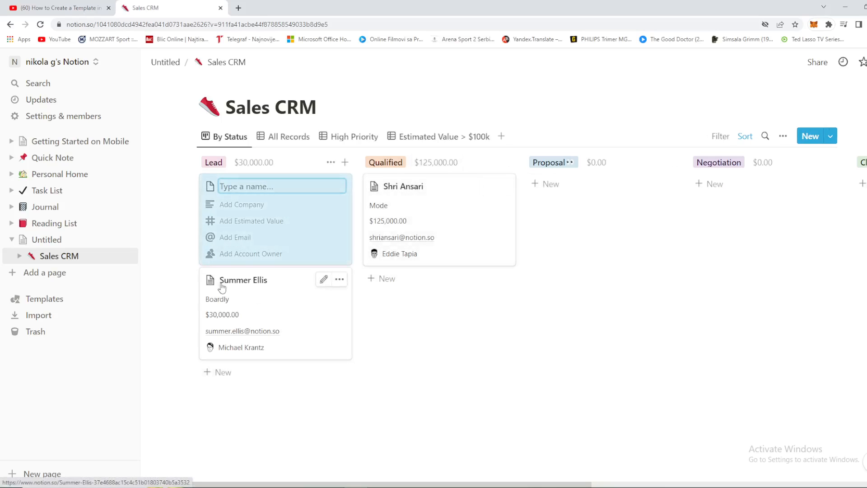
mouse_move(278, 227)
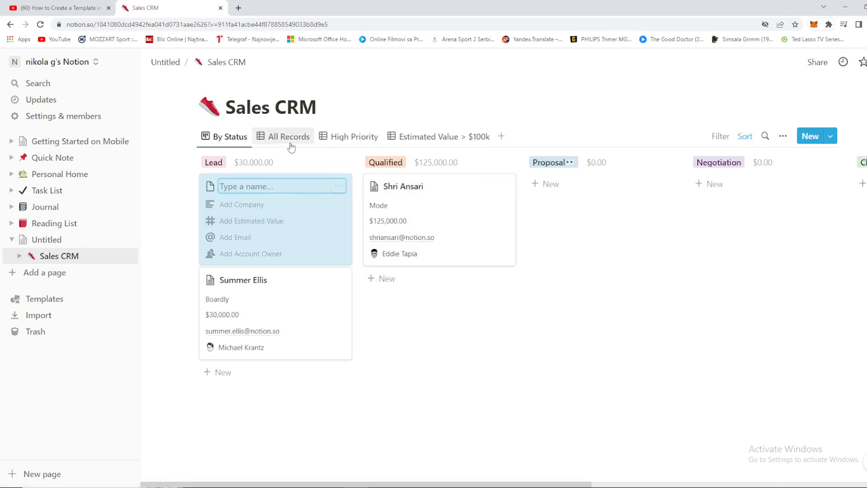
left_click(289, 136)
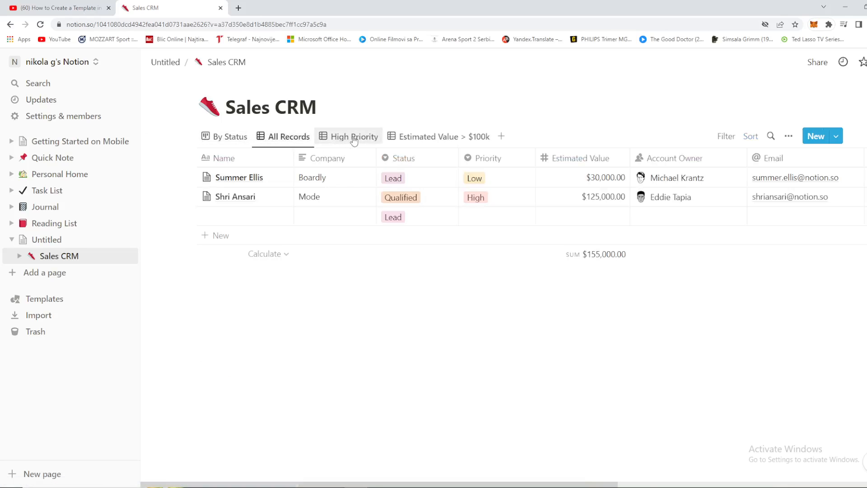
left_click(440, 136)
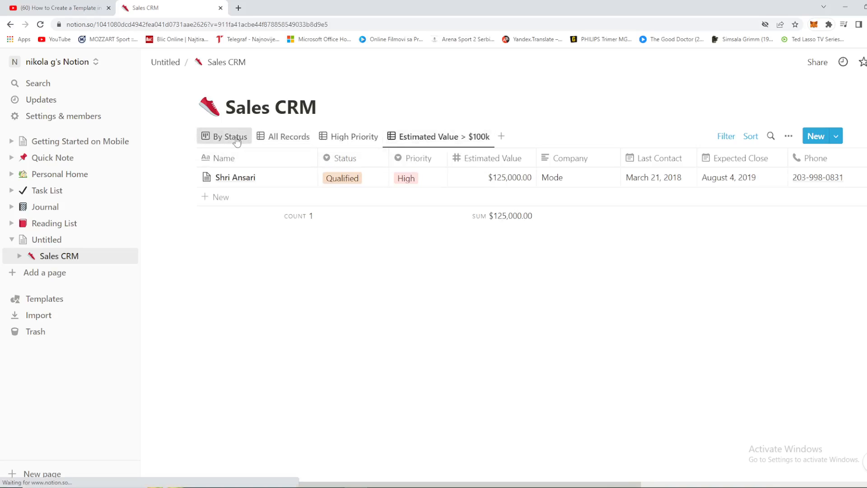
left_click(229, 137)
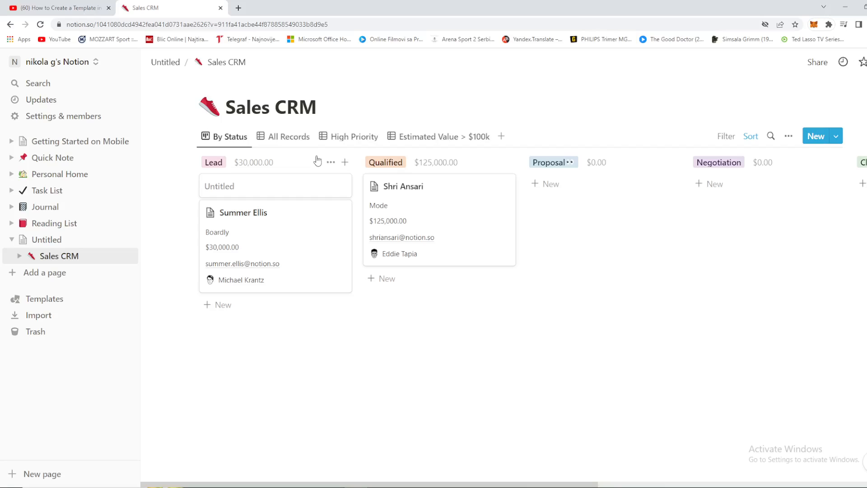